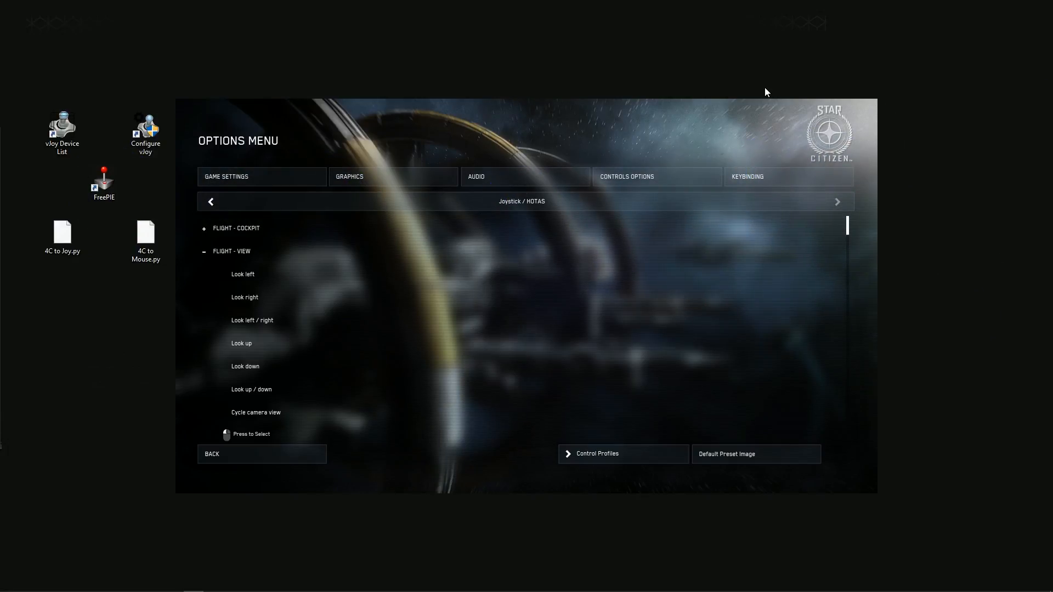
# Point out the vJoy device list, vJoy configuration tool and FreePIE launcher on the desktop.
pyautogui.click(521, 201)
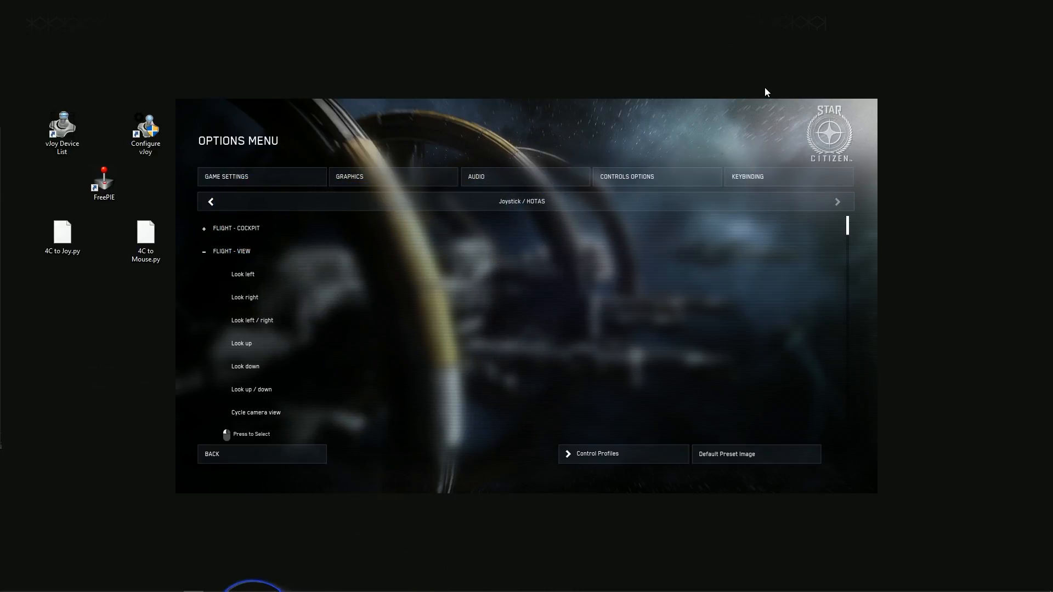
pyautogui.click(521, 201)
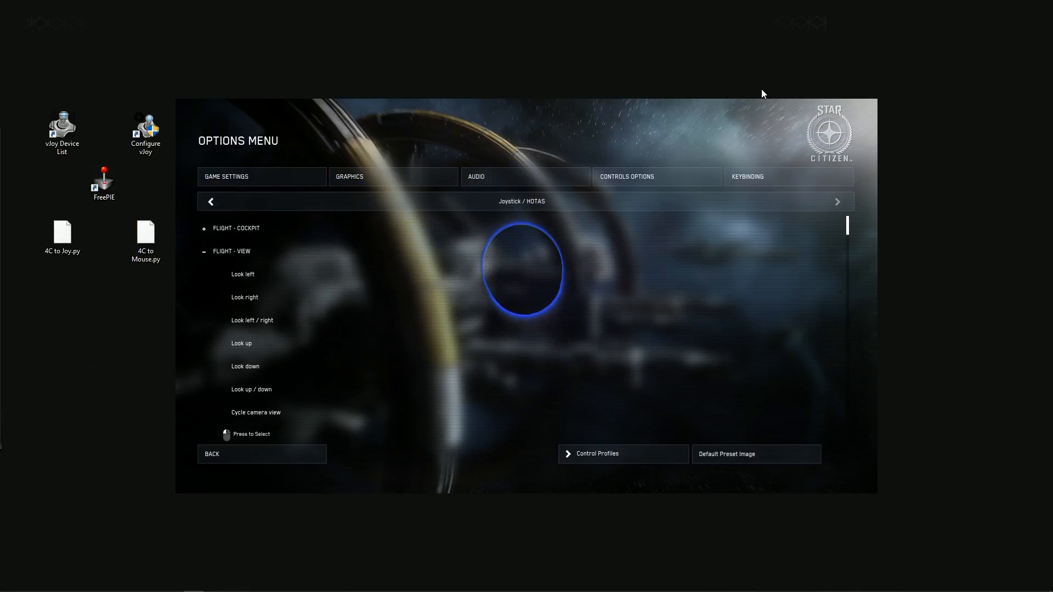
pyautogui.click(62, 131)
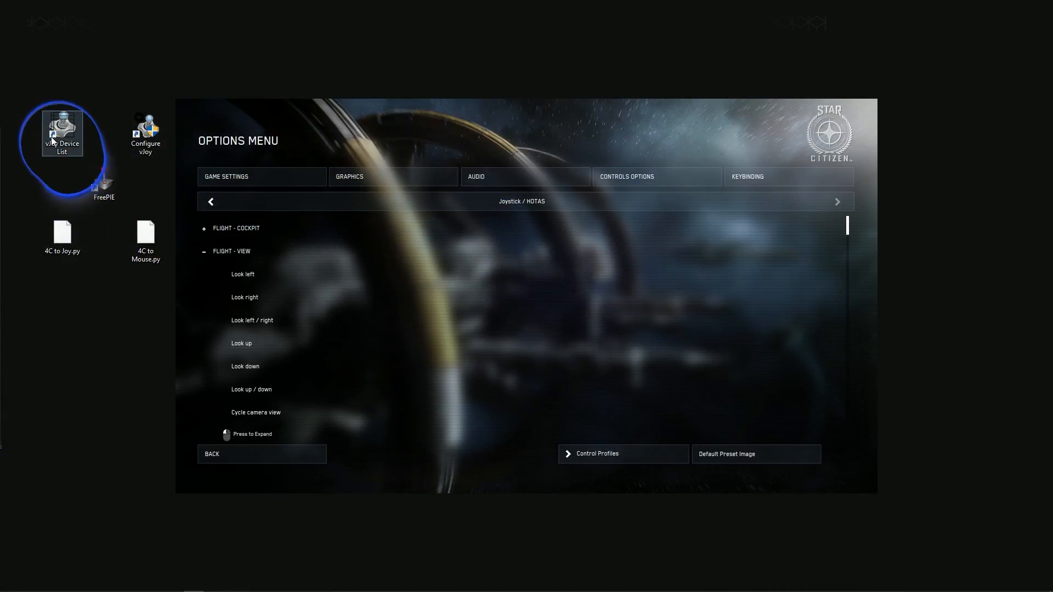
pyautogui.click(103, 182)
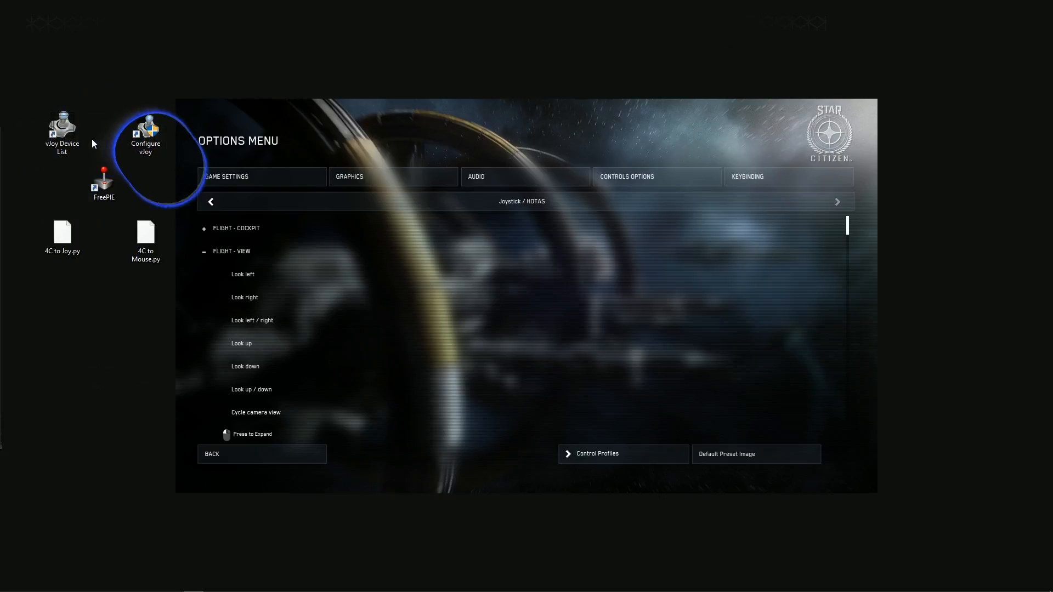
pyautogui.click(104, 182)
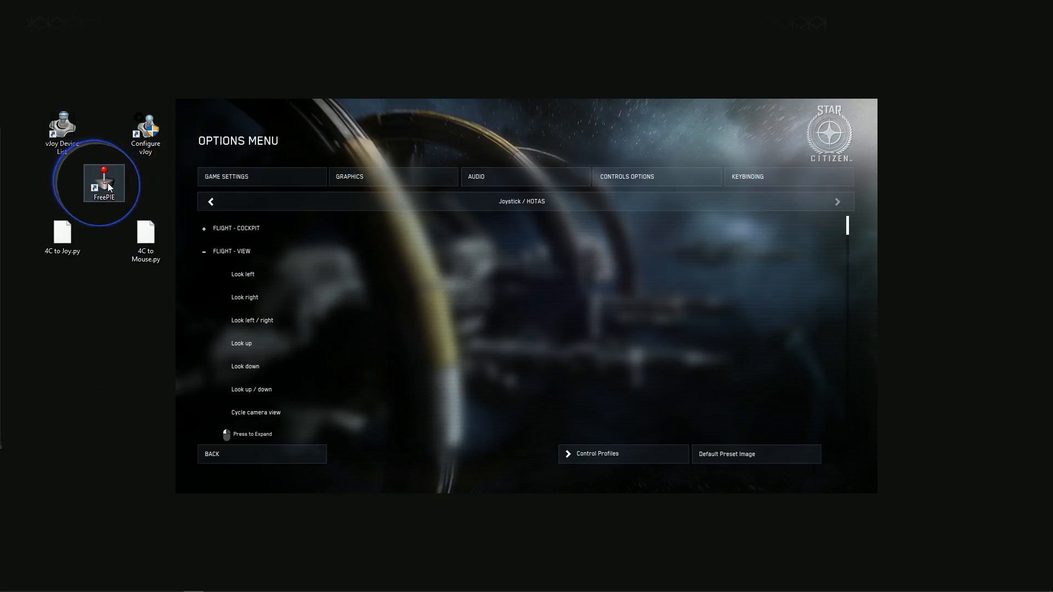
pyautogui.click(146, 241)
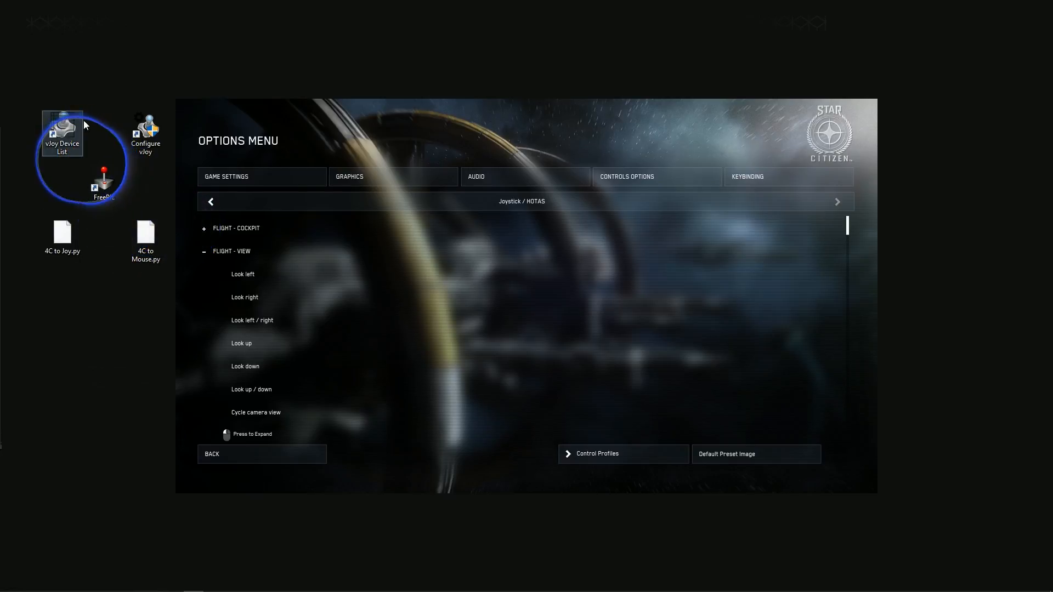
pyautogui.click(103, 182)
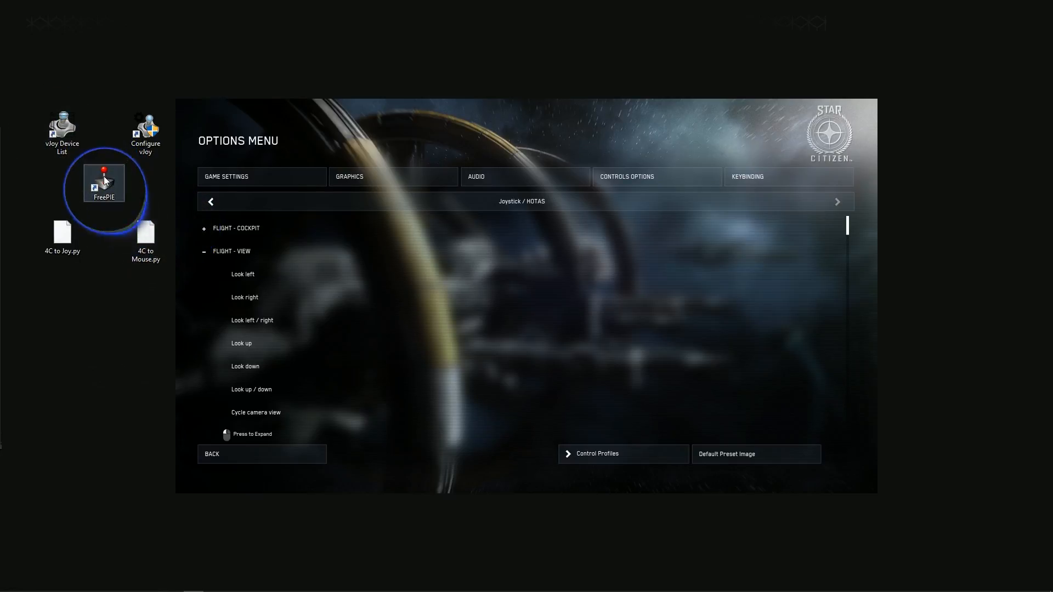
pyautogui.click(146, 242)
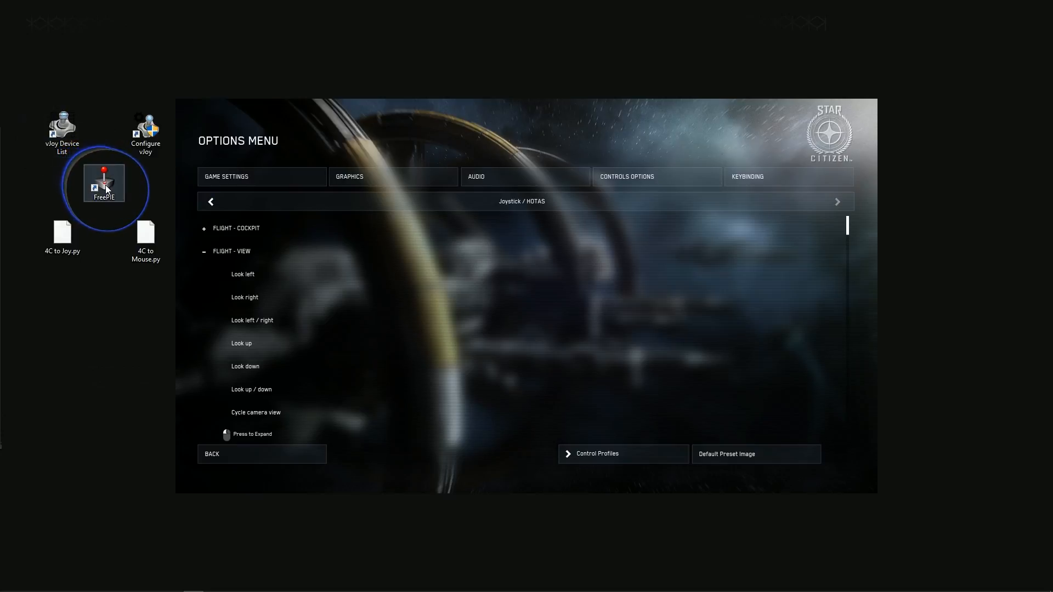
pyautogui.click(145, 131)
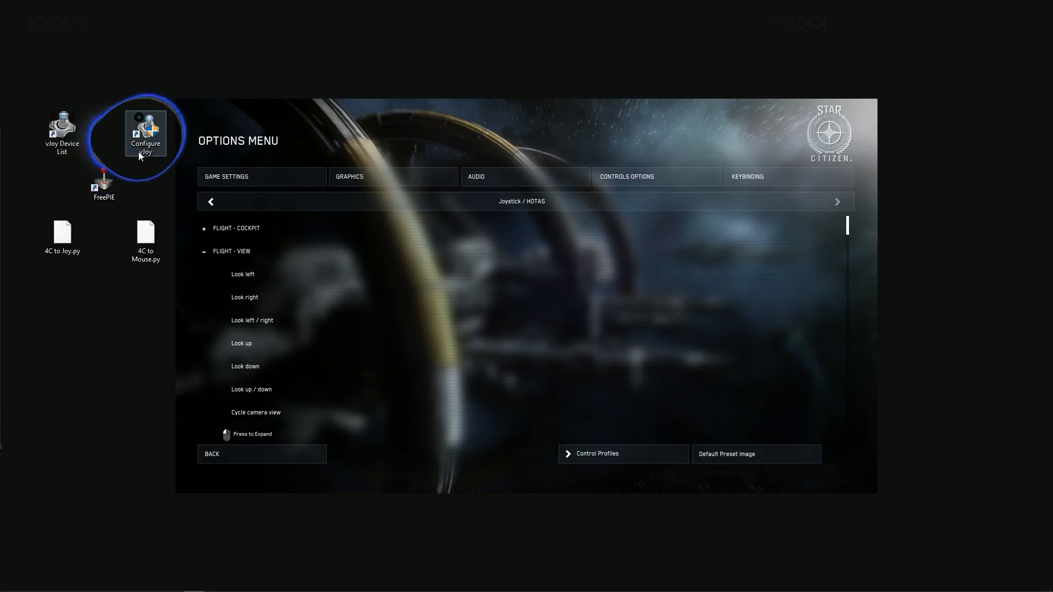
# Briefly open and close the vJoy device configuration and the vJoy device list.
pyautogui.doubleClick(146, 132)
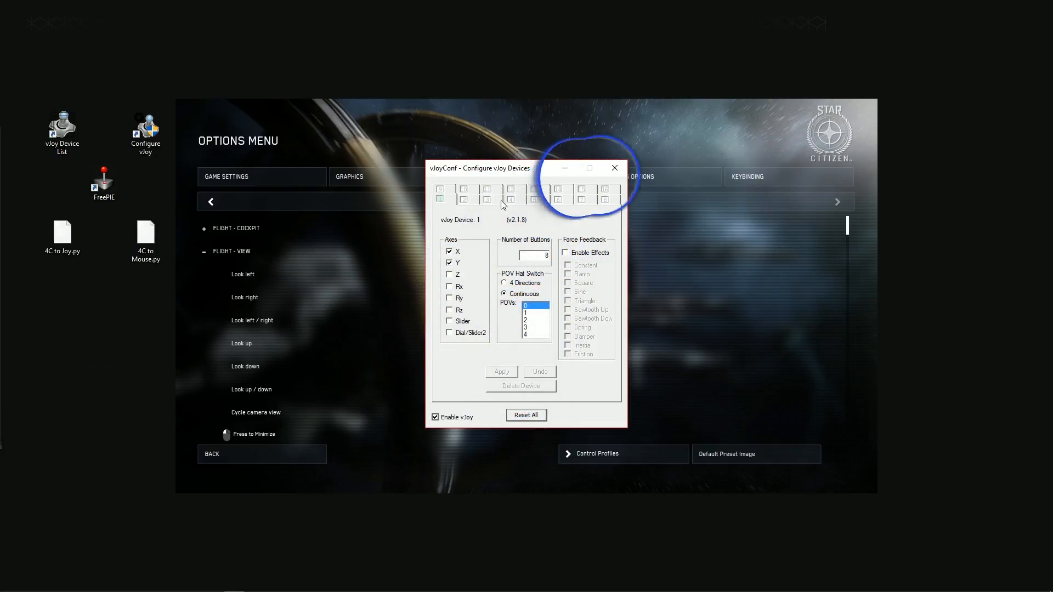
pyautogui.click(613, 167)
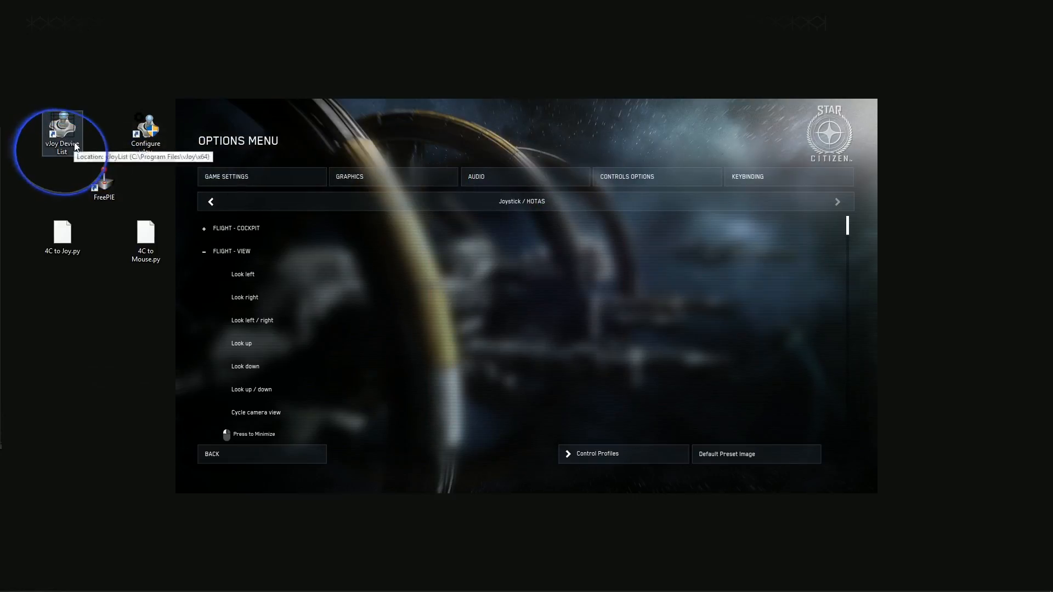
pyautogui.doubleClick(61, 132)
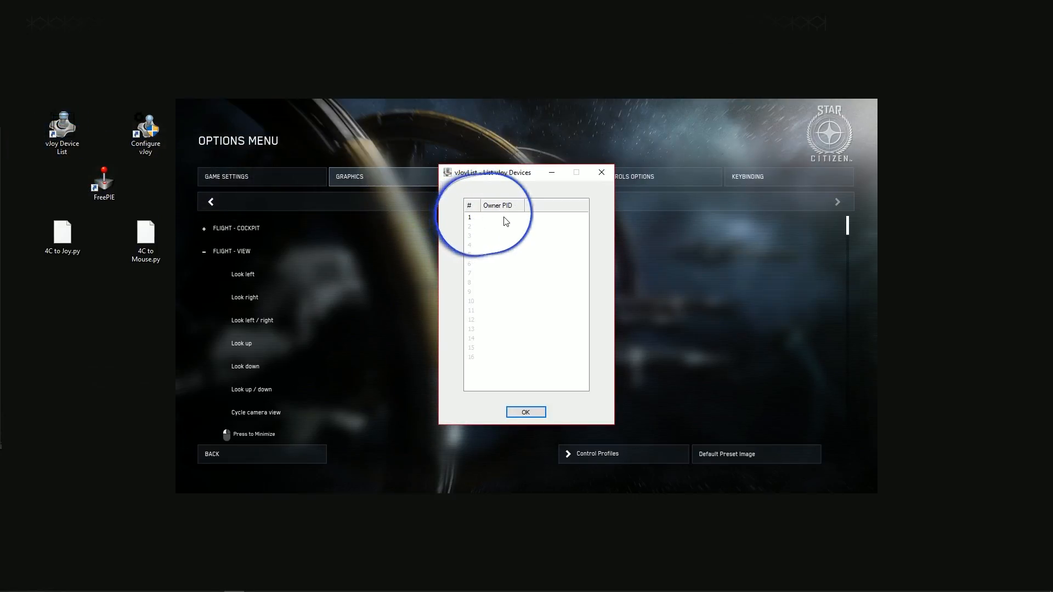
pyautogui.click(525, 412)
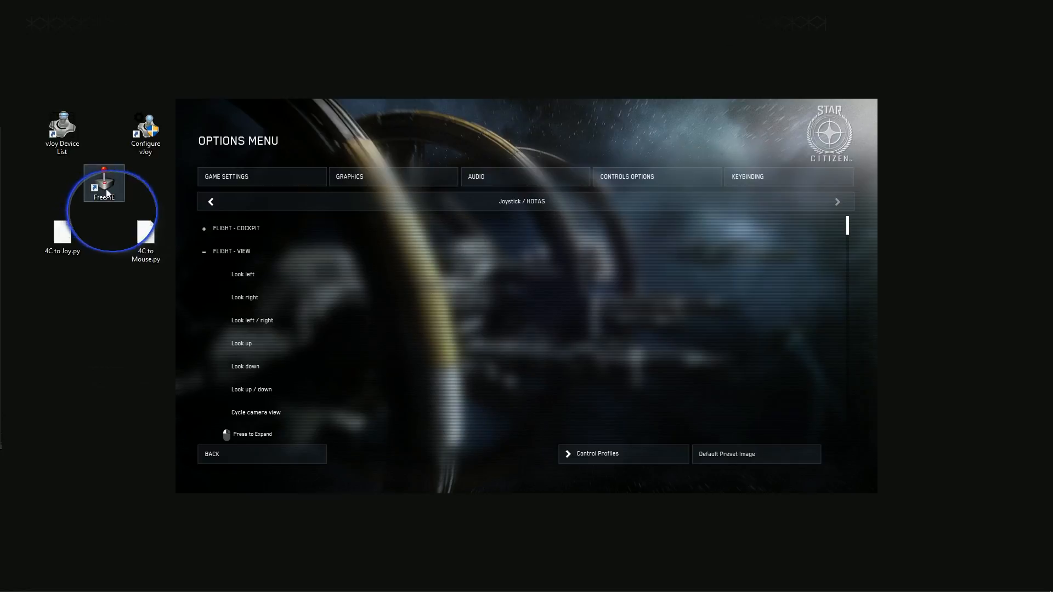
# Launch FreePIE and load the '4C to Joy.py' script.
pyautogui.doubleClick(104, 184)
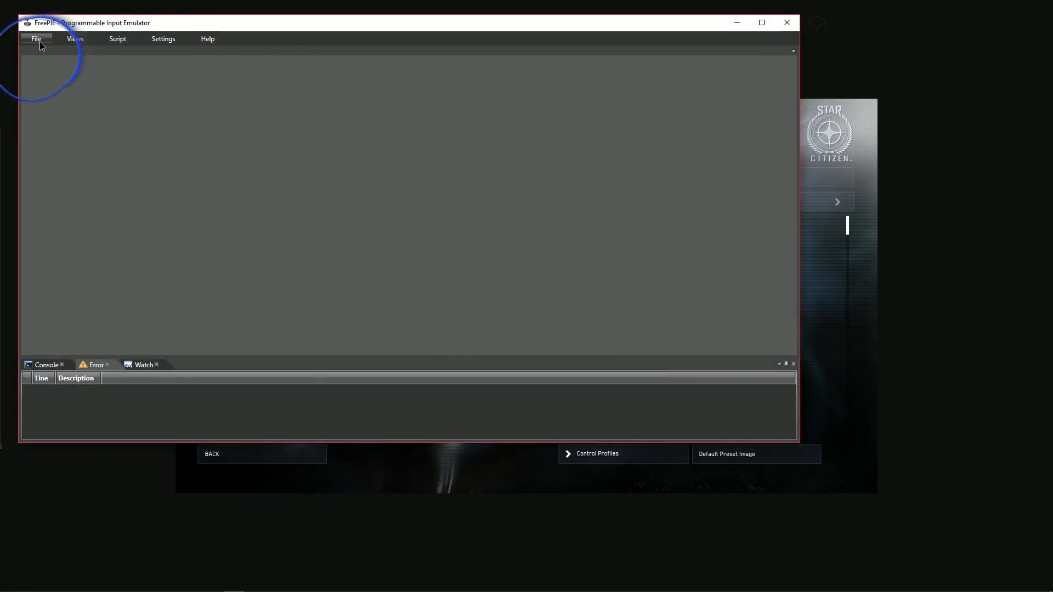
pyautogui.click(35, 39)
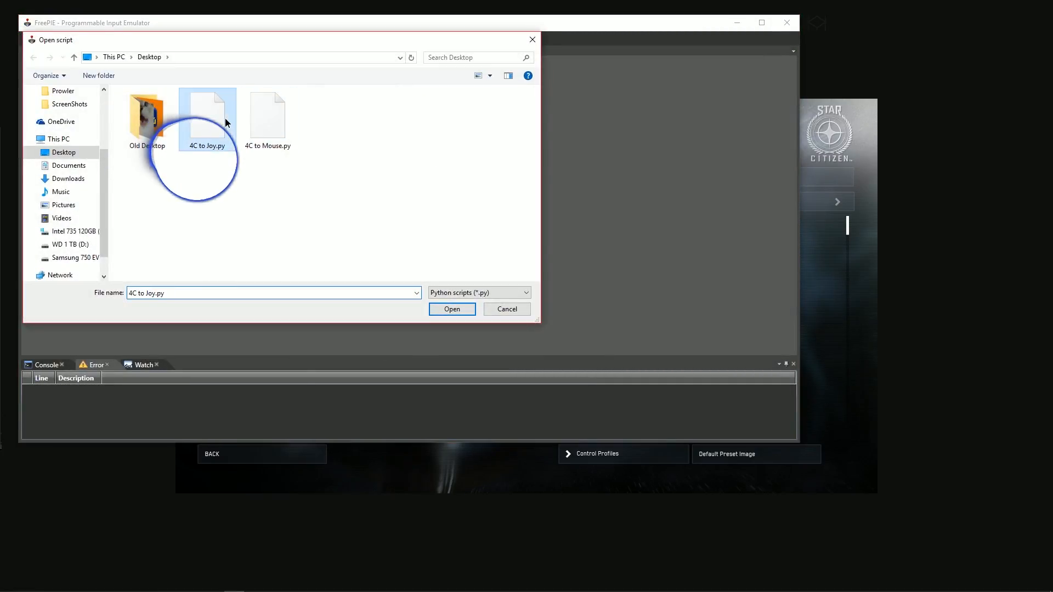
pyautogui.click(451, 309)
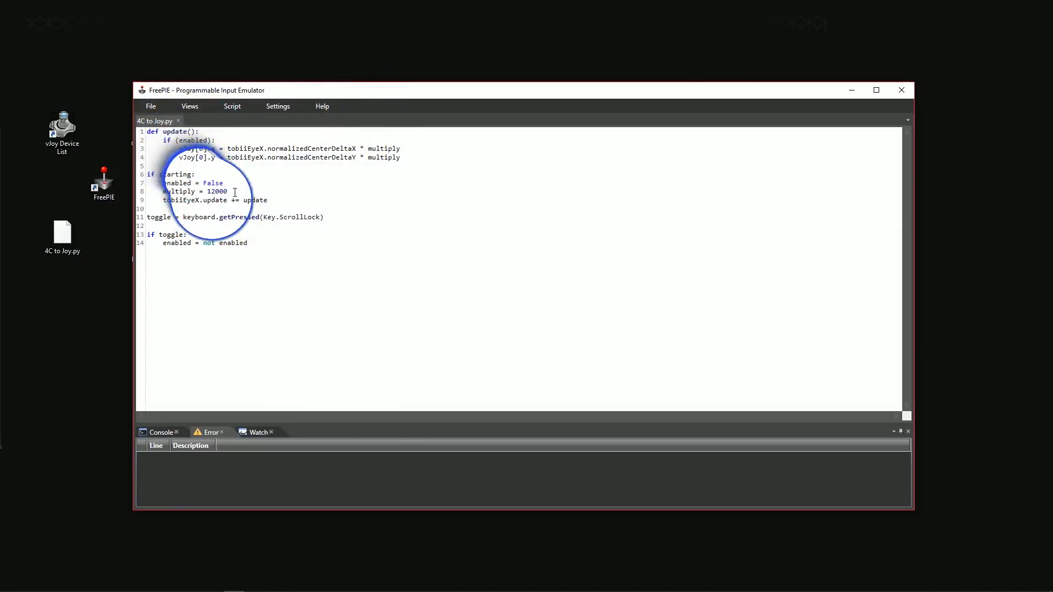
# Highlight the 12000 multiply value, X-axis vJoy assignment and Scroll Lock toggle line.
pyautogui.doubleClick(195, 191)
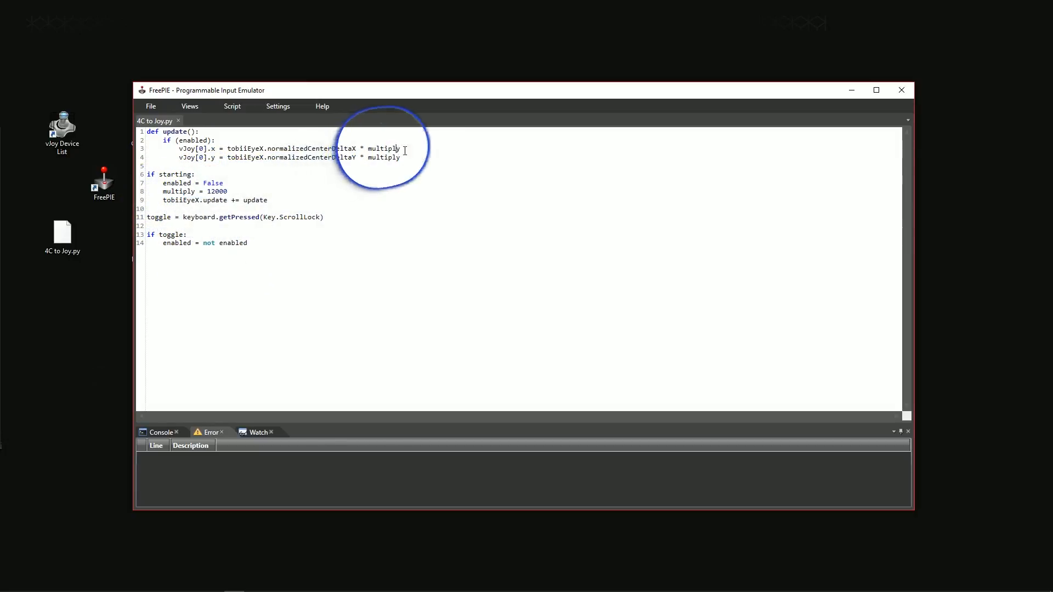
pyautogui.doubleClick(384, 148)
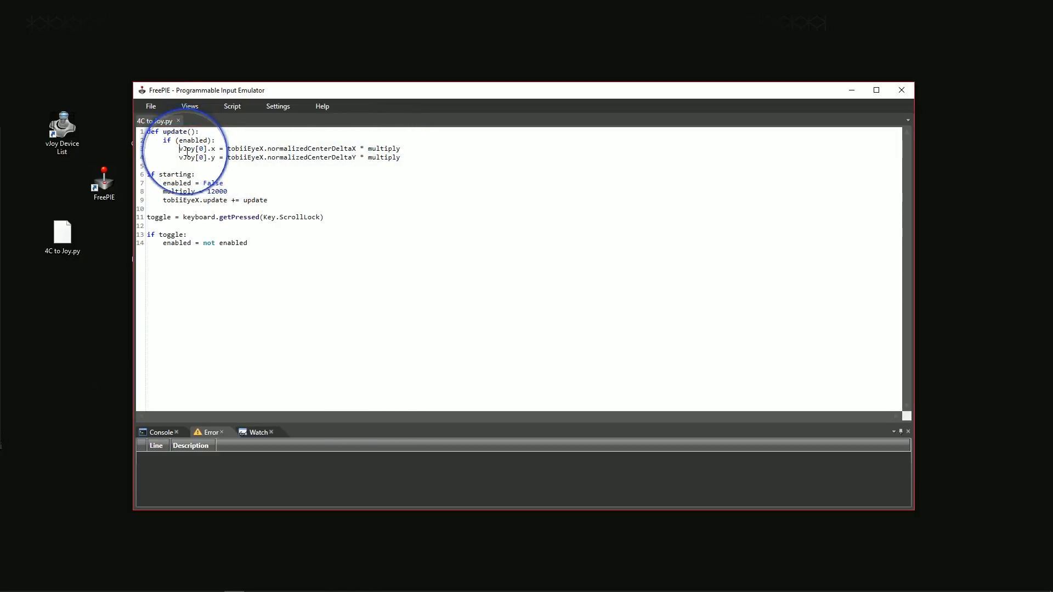
pyautogui.doubleClick(192, 149)
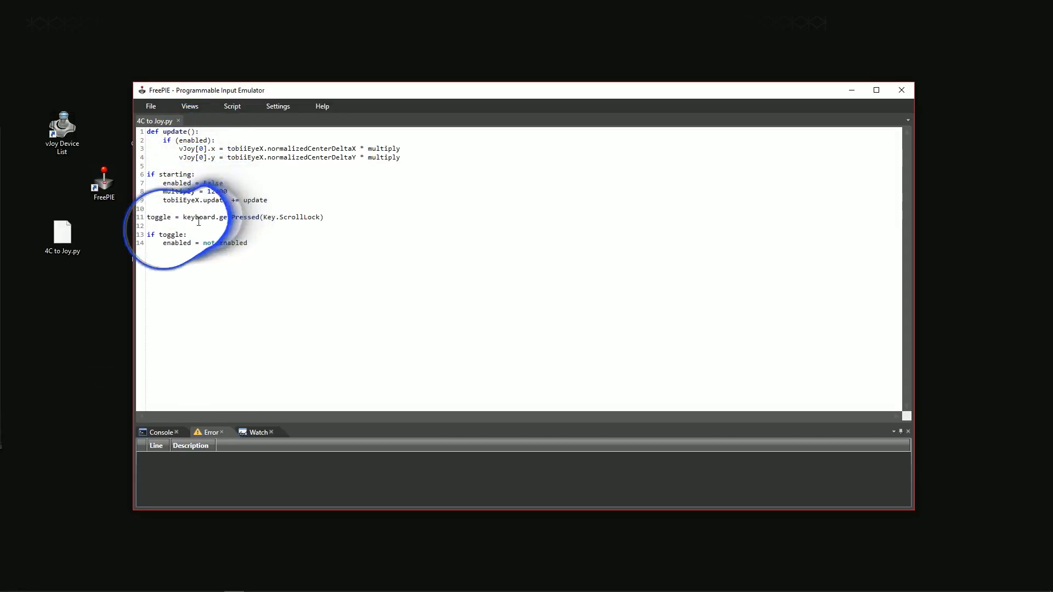
pyautogui.tripleClick(235, 217)
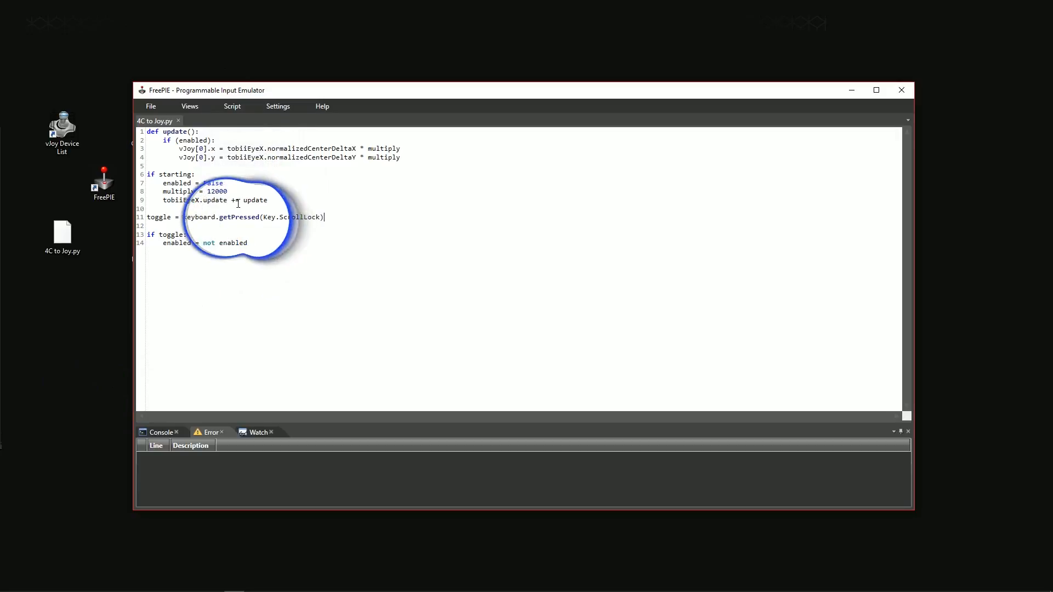
pyautogui.click(231, 106)
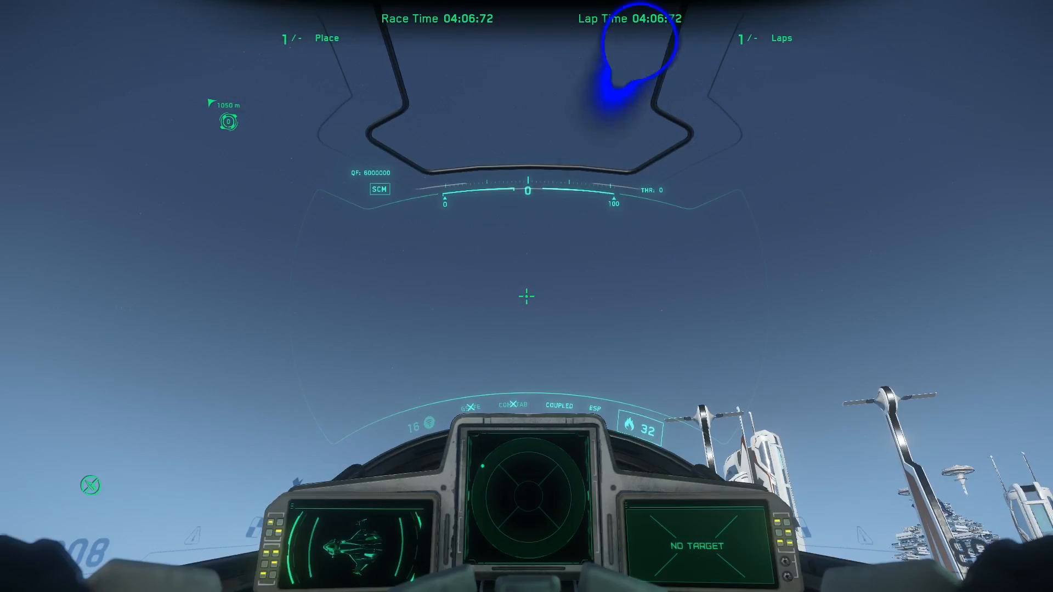
# From the Esc menu, open Keybinding's advanced controls list and switch it to Joystick / HOTAS.
pyautogui.press('Esc')
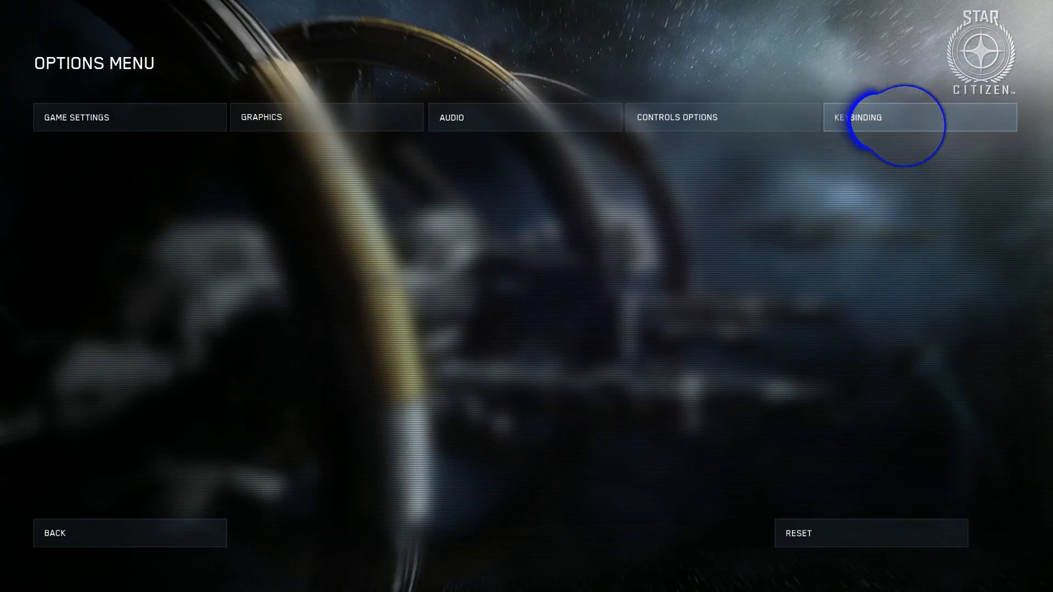
pyautogui.click(873, 117)
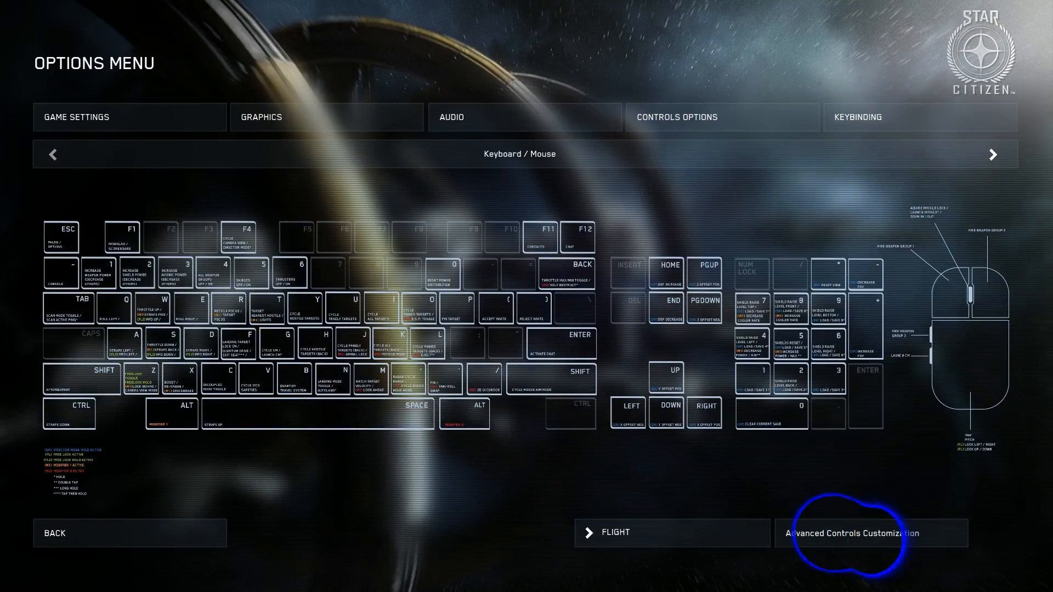
pyautogui.click(853, 533)
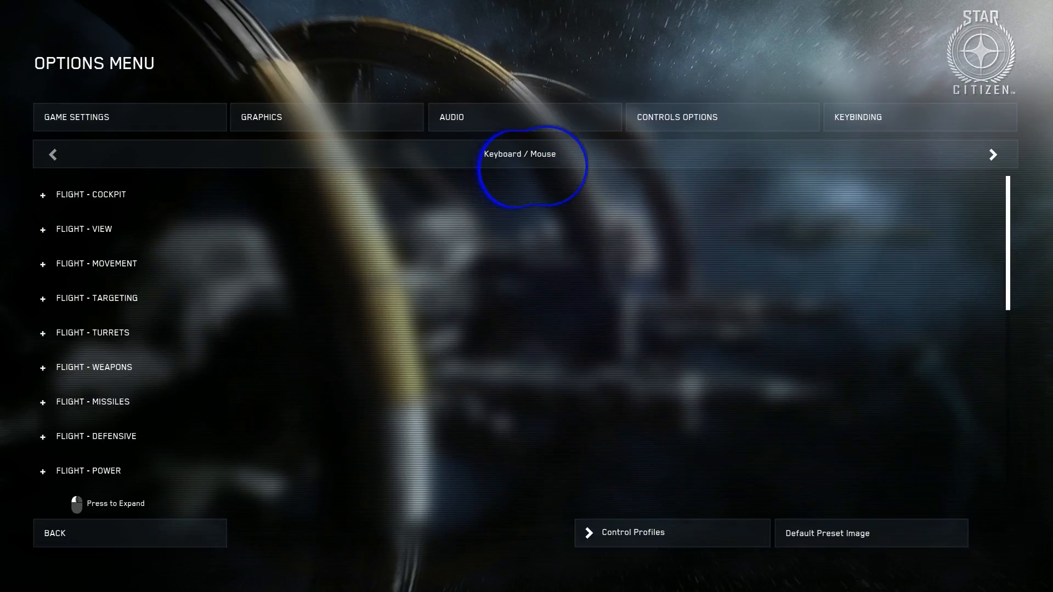
pyautogui.click(87, 229)
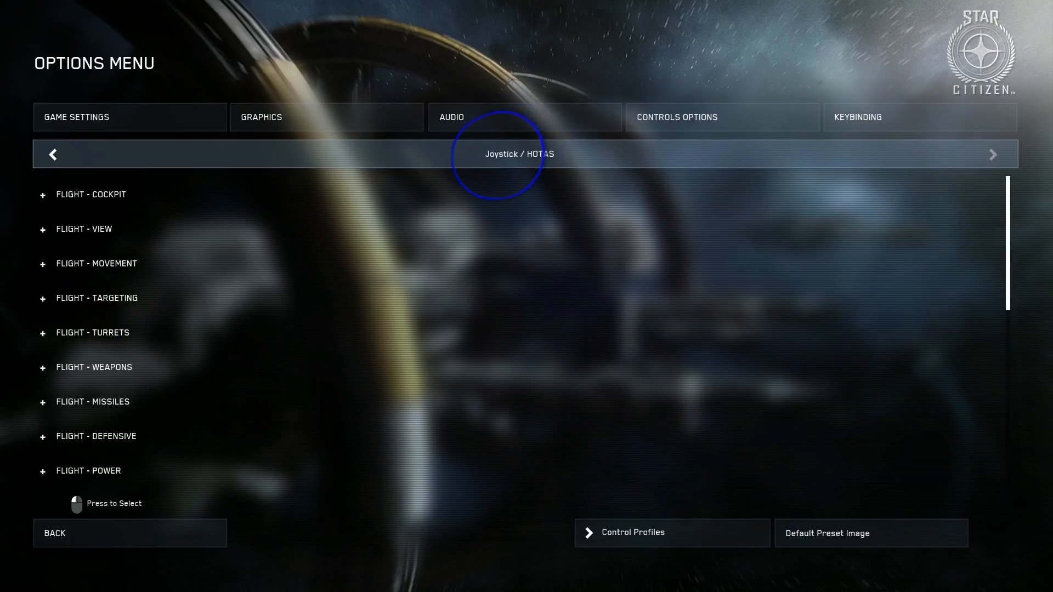
pyautogui.moveTo(84, 229)
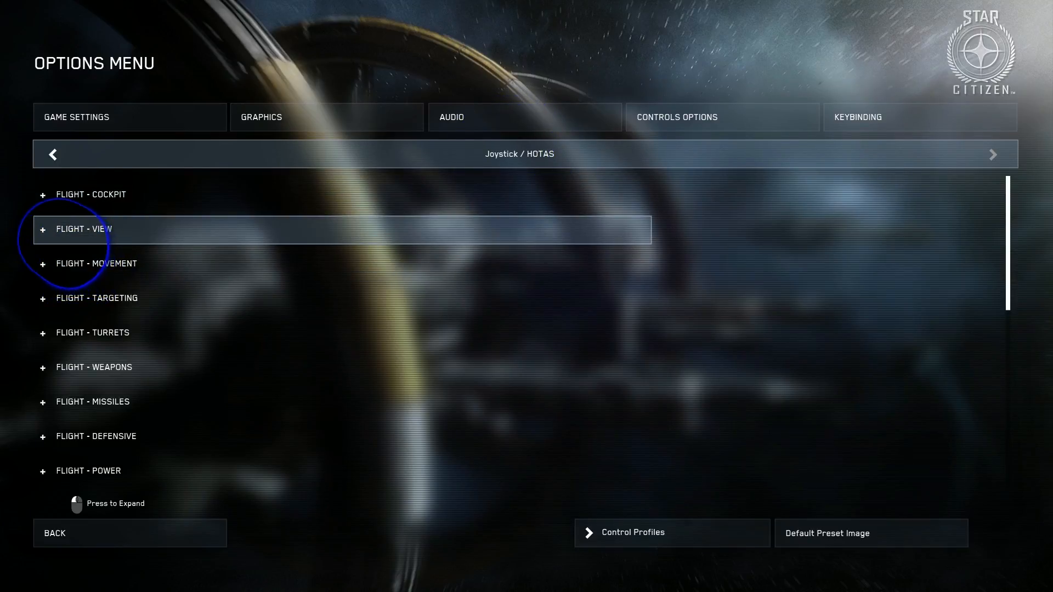
# Bind Look left/right and Look up/down under FLIGHT - VIEW, overriding the Aim conflicts.
pyautogui.click(84, 229)
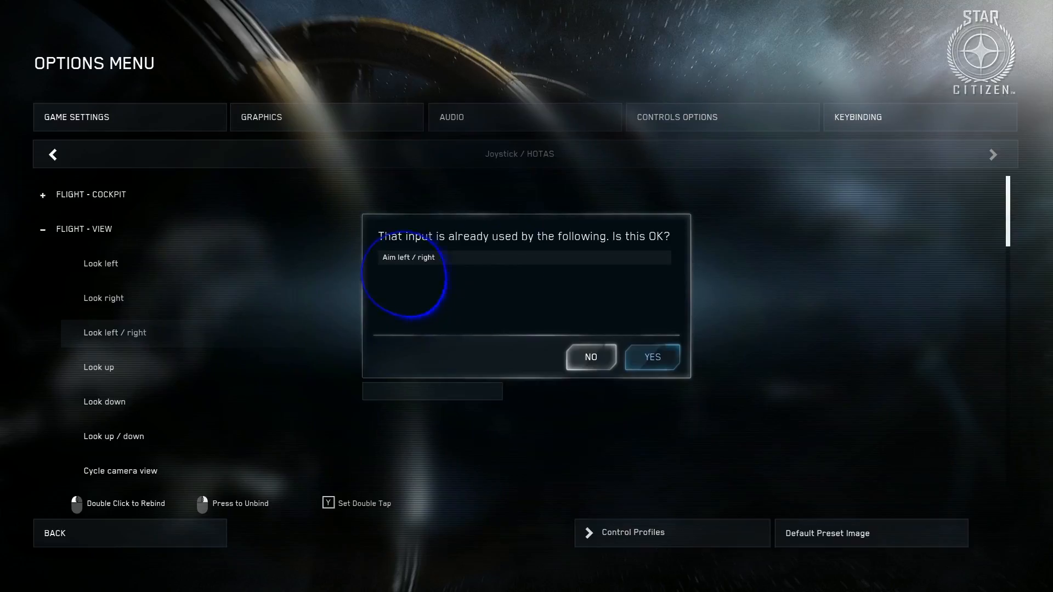
pyautogui.click(651, 357)
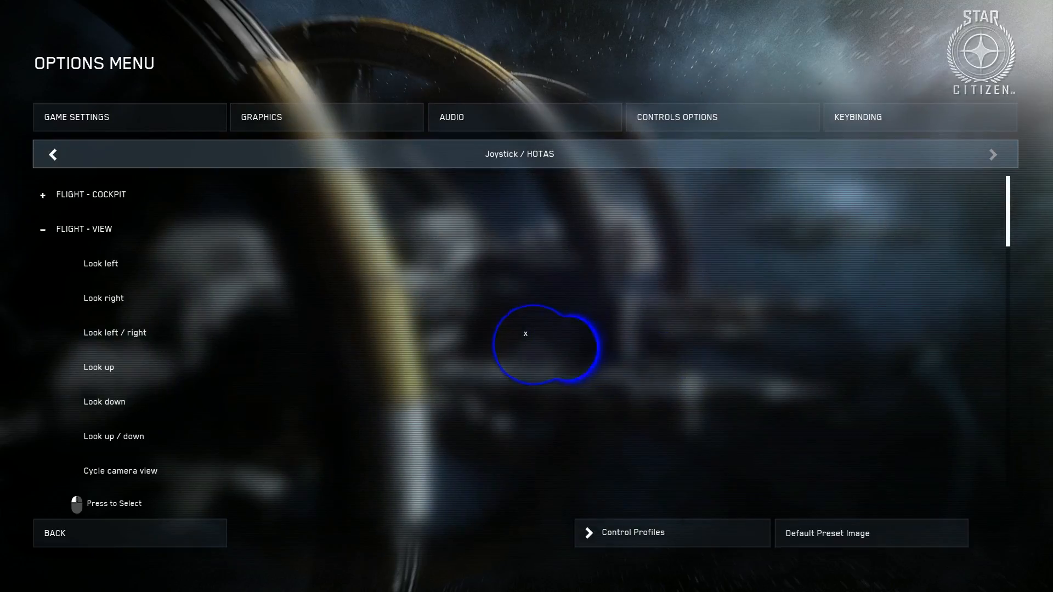
pyautogui.moveTo(525, 334)
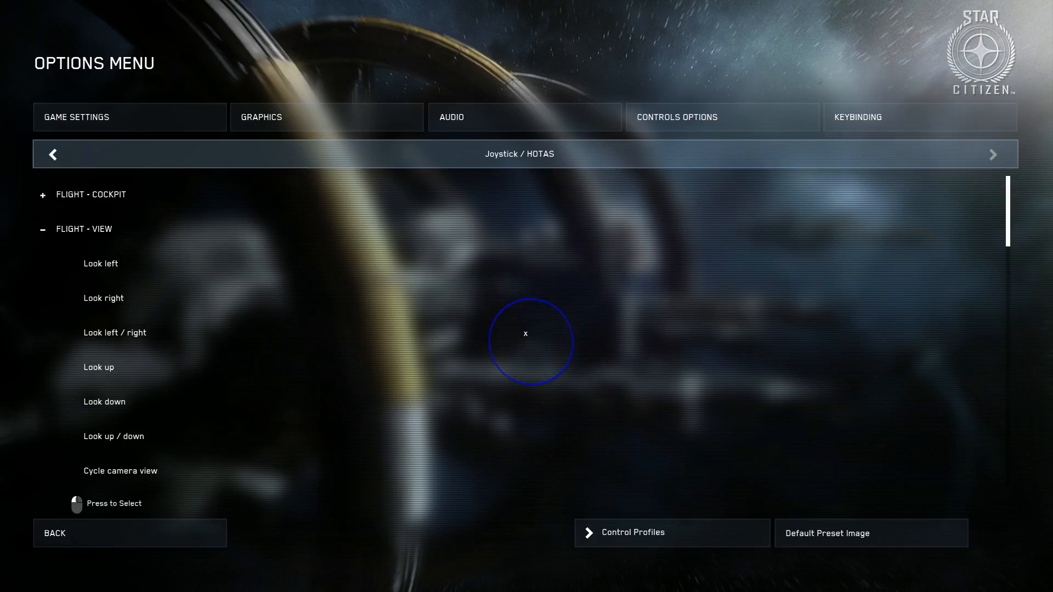
pyautogui.click(114, 437)
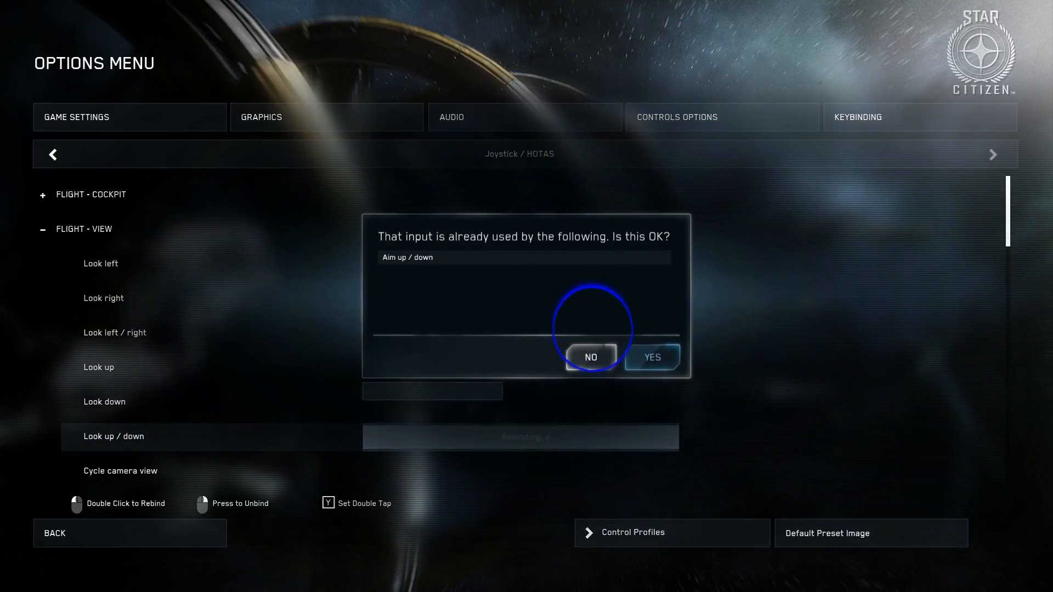
pyautogui.click(589, 356)
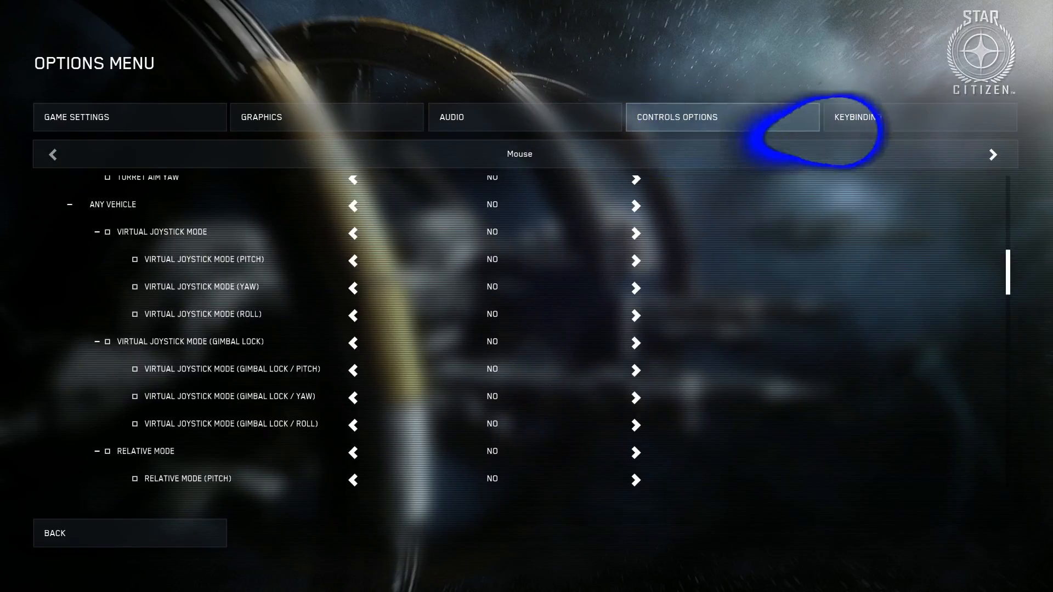
# Switch Controls Options to Joystick / HOTAS 1 and scroll to Free Look Mode settings.
pyautogui.click(994, 154)
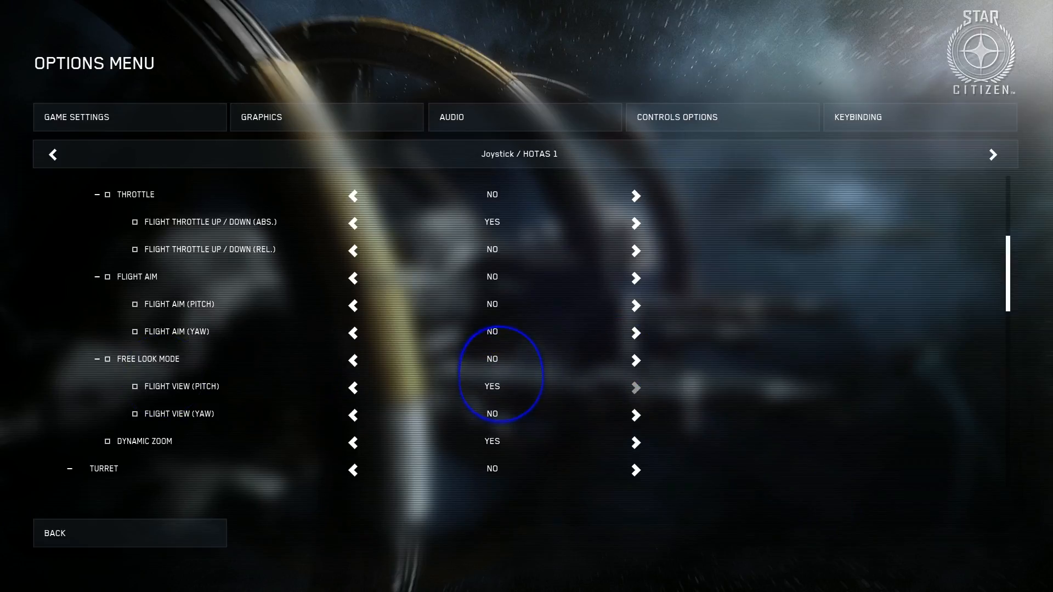
pyautogui.scroll(-3)
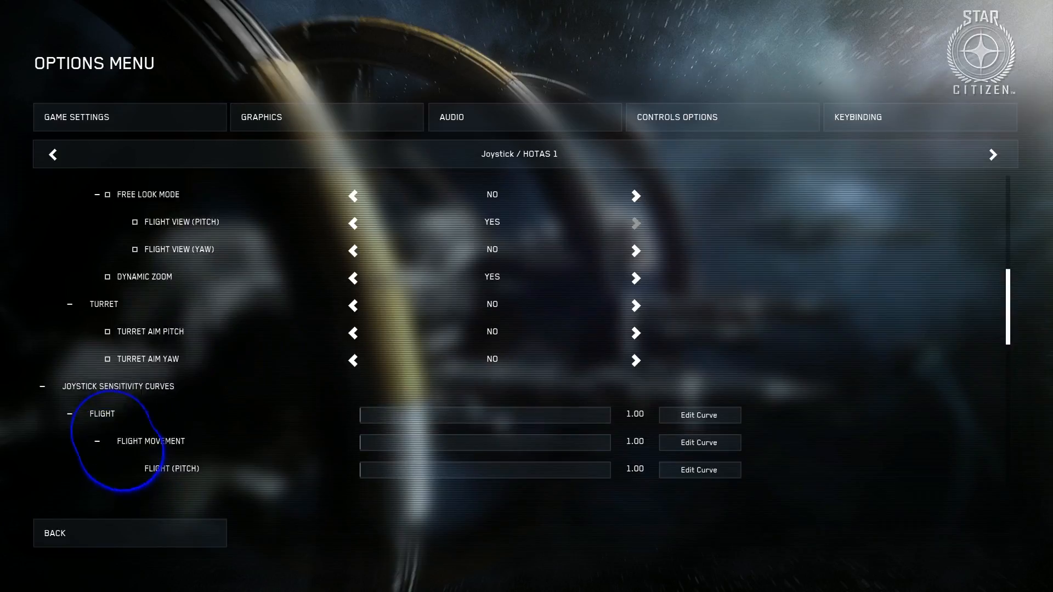
pyautogui.scroll(-3)
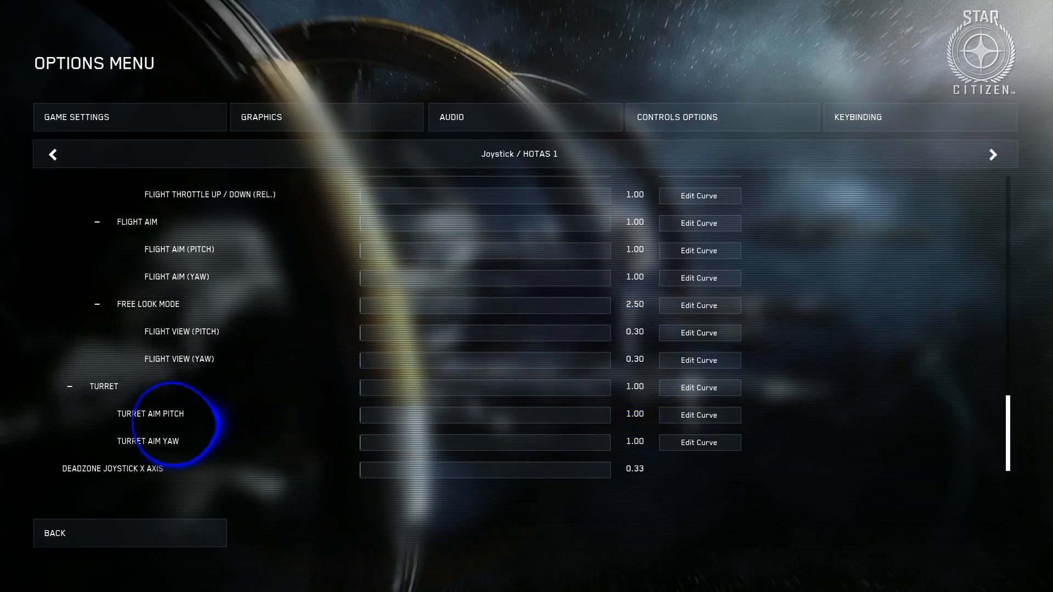
pyautogui.scroll(-3)
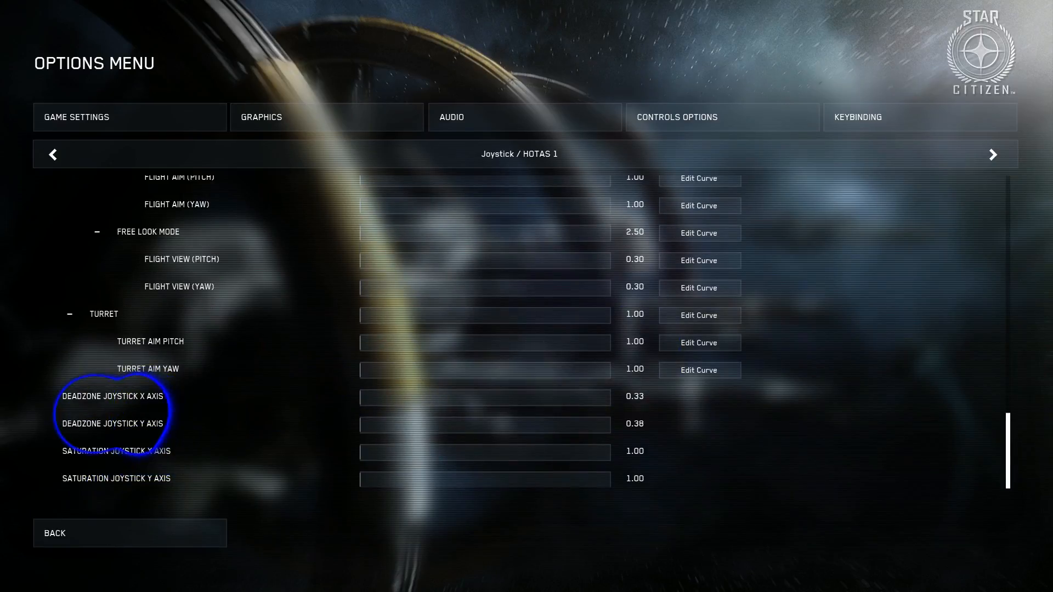